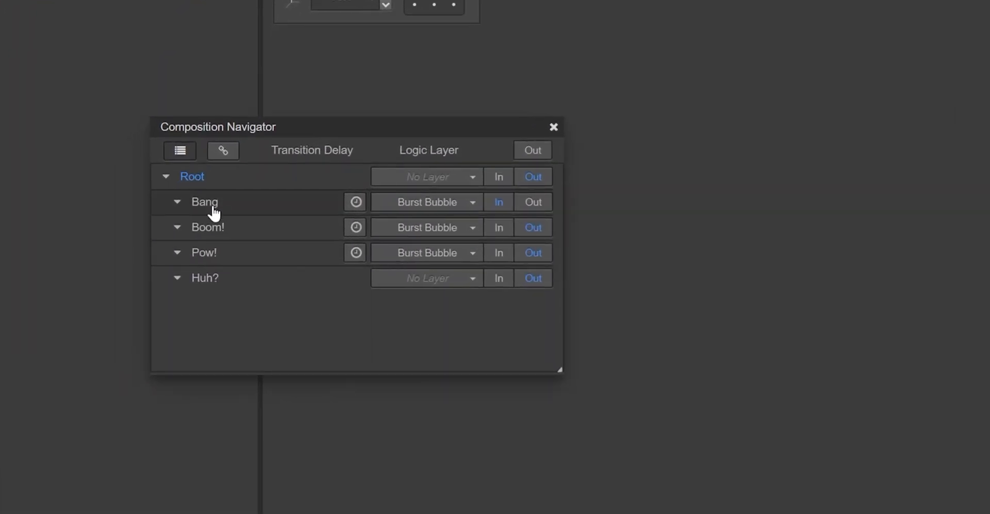
Jump into the Bang sub-composition from the Composition Navigator.
left_click(205, 277)
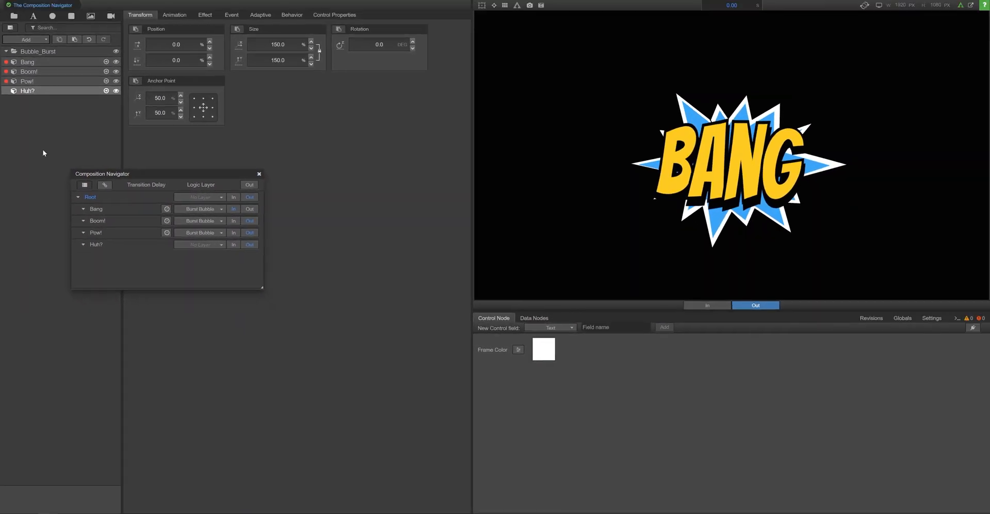
mouse_move(10, 29)
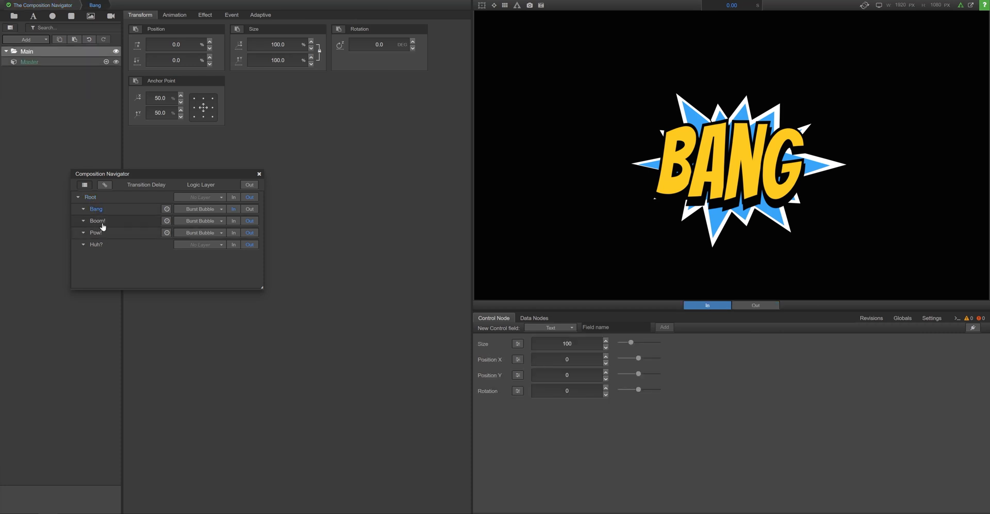
Return to the root composition and play Bang out, then back in.
left_click(96, 233)
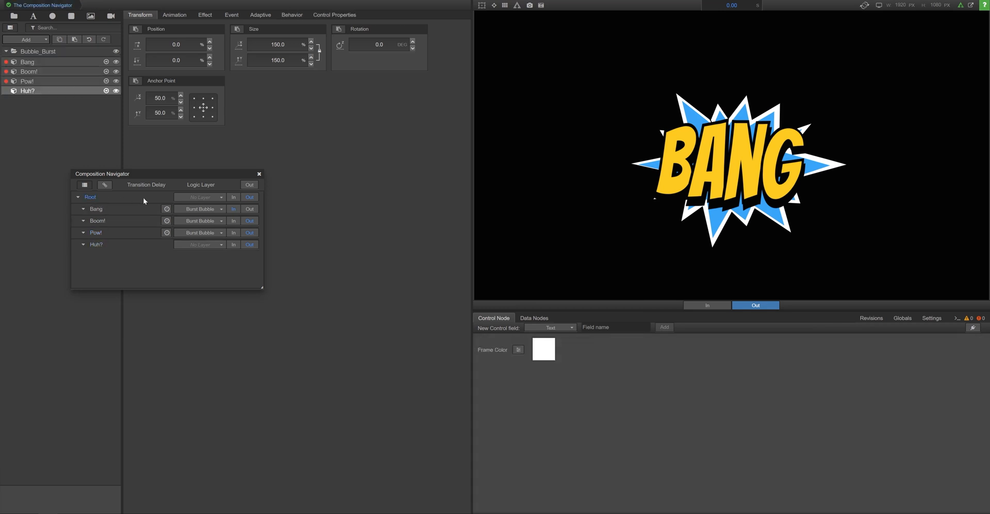
left_click(250, 197)
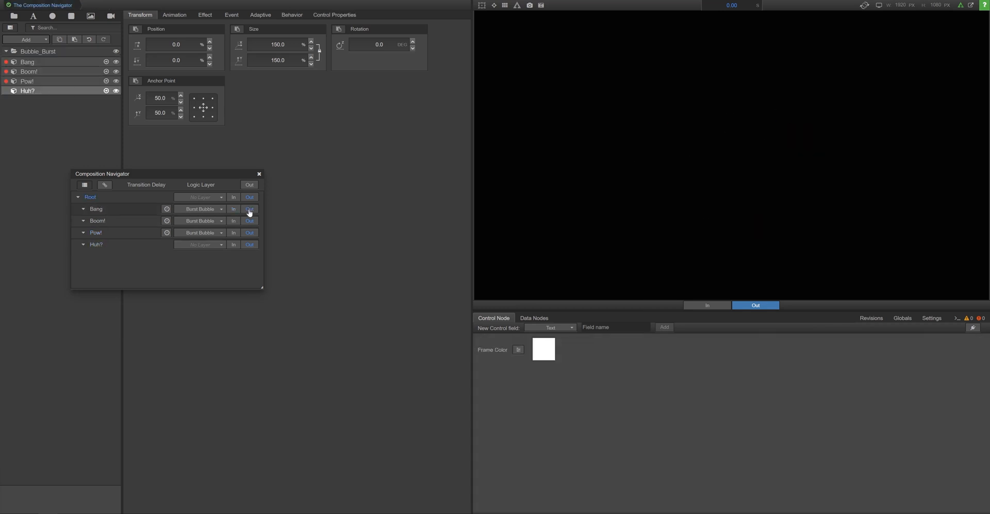
left_click(234, 209)
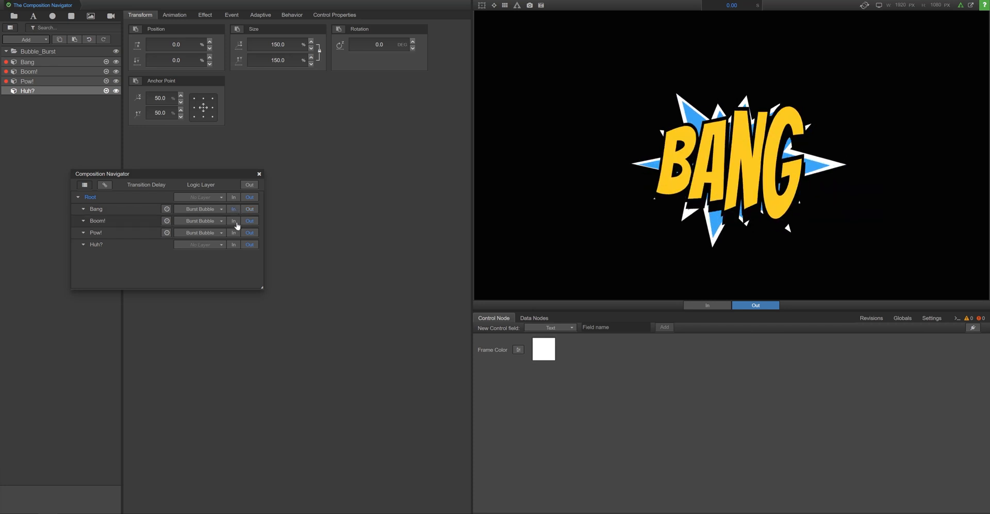
Trigger Boom! in over Bang, then Pow! in over Boom!, and start choosing Huh?'s logic layer.
left_click(234, 221)
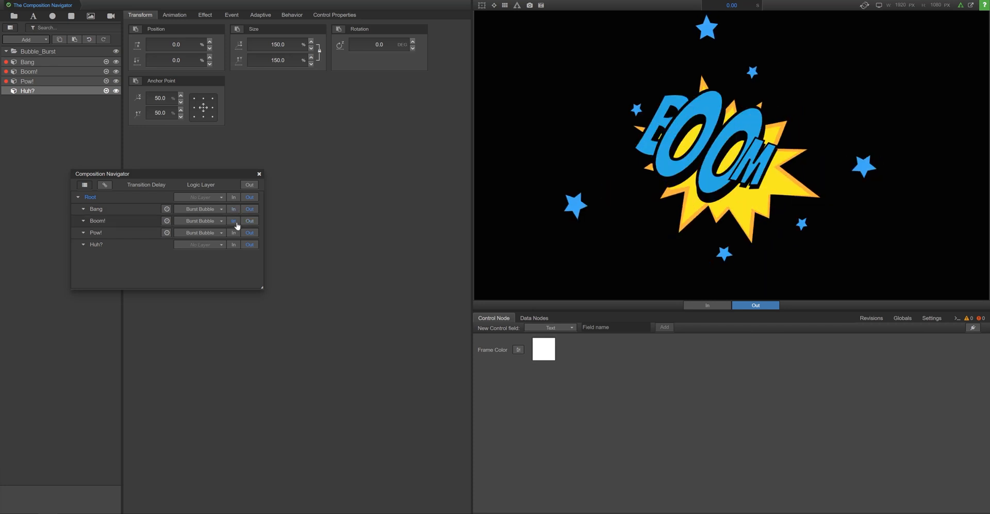
left_click(234, 220)
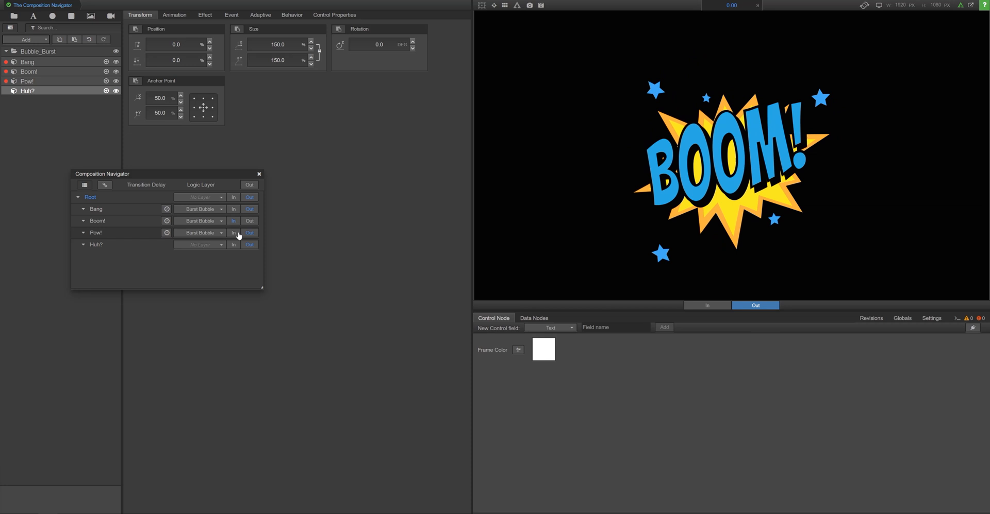
left_click(234, 233)
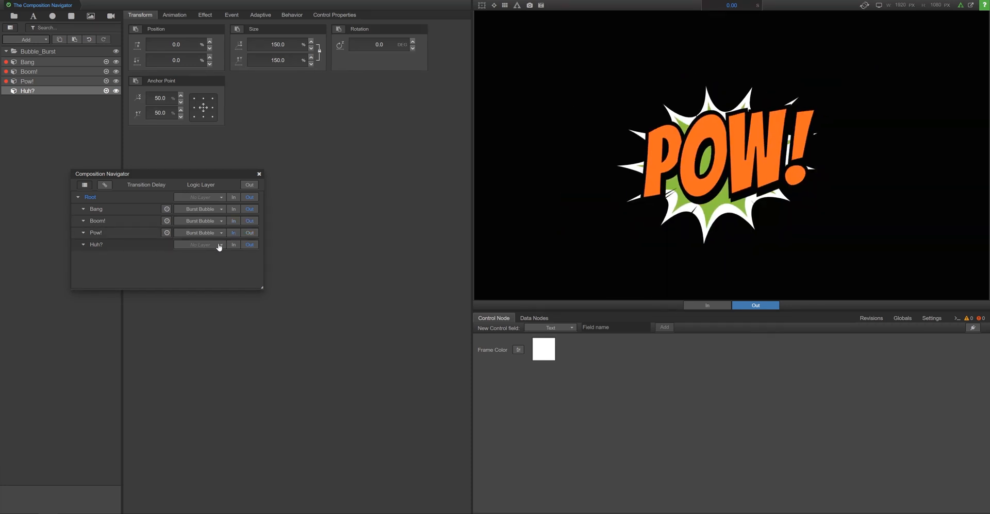
left_click(201, 245)
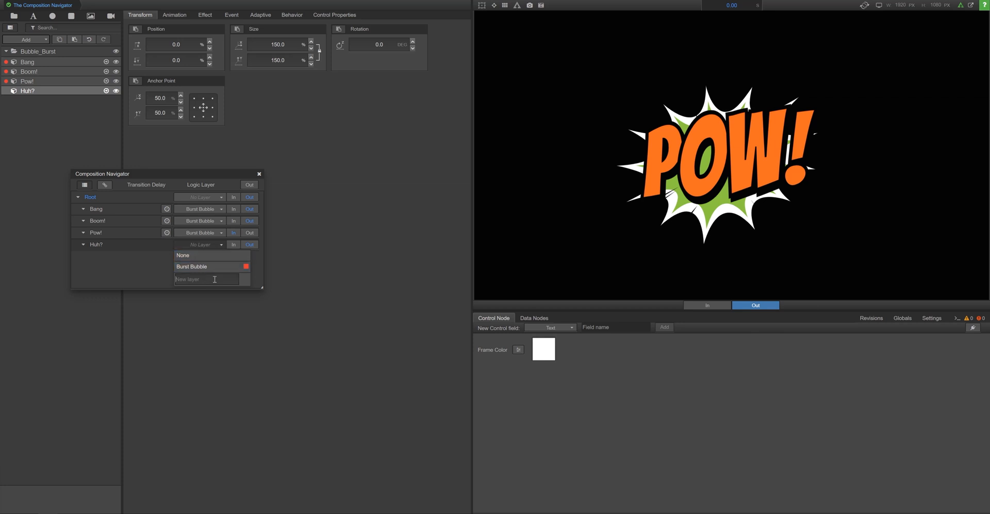
Assign Huh? to a new logic layer named Burst and play it in, then out, over Pow!
type("Burst")
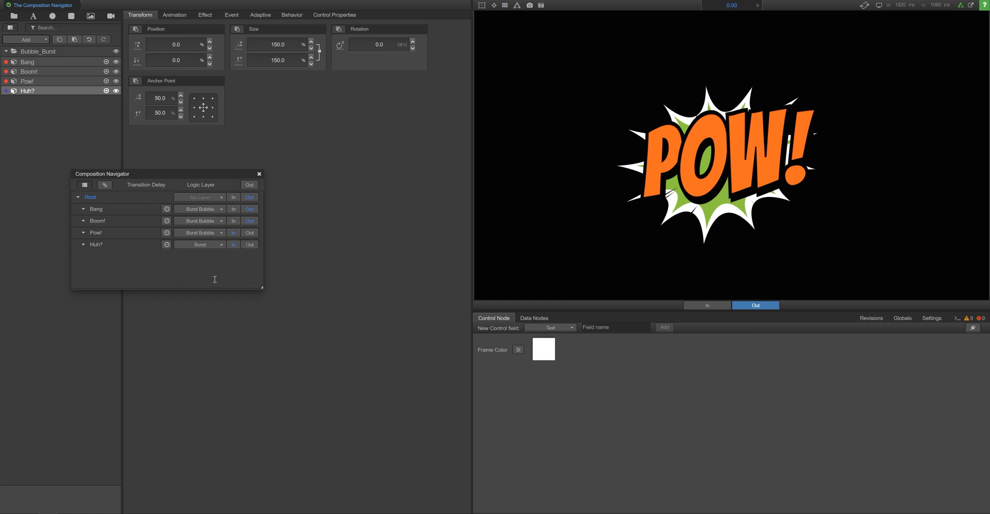
left_click(249, 245)
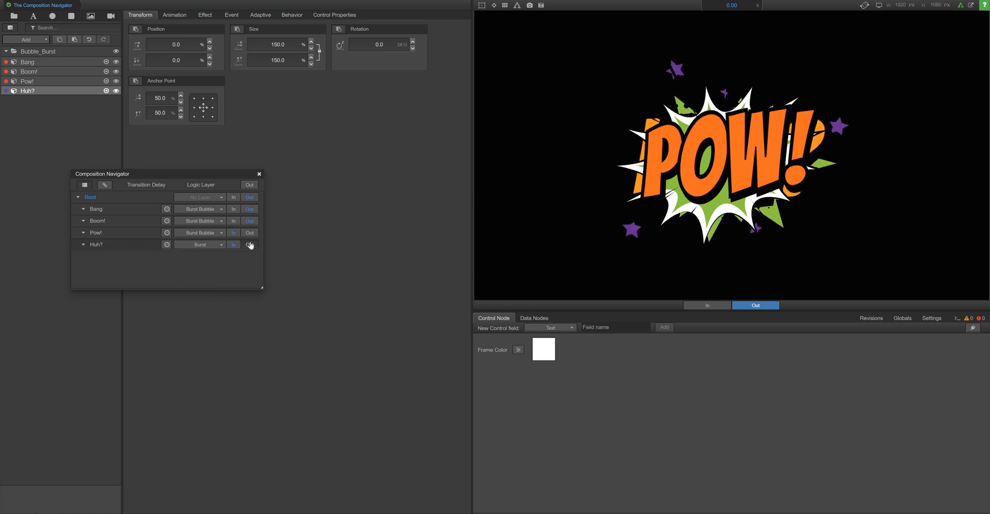
left_click(250, 245)
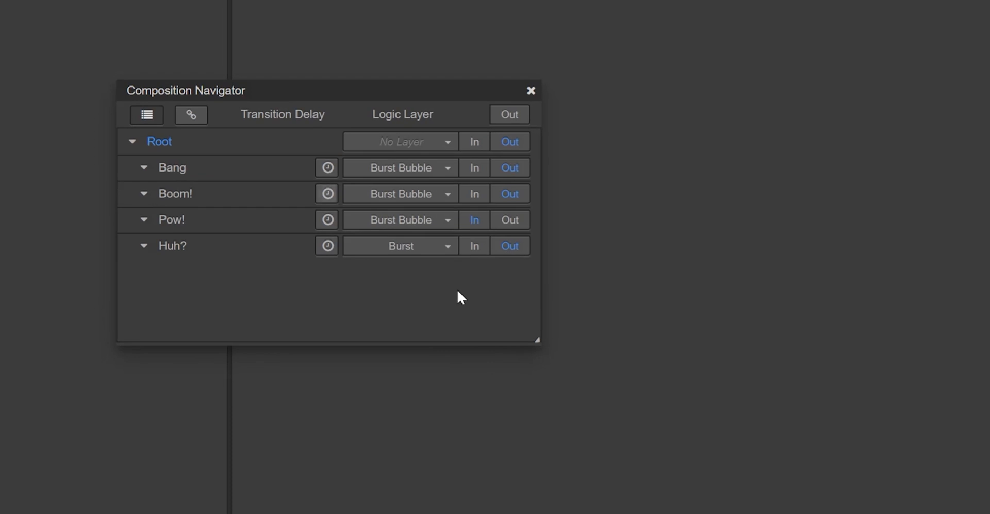
mouse_move(327, 194)
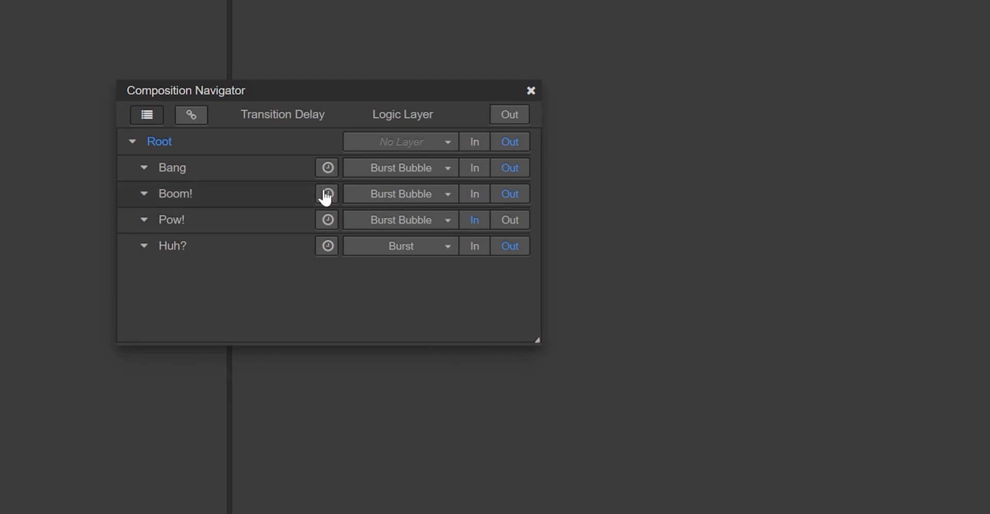
Enable a 3.0 second transition delay on Boom! and trigger it in.
left_click(327, 194)
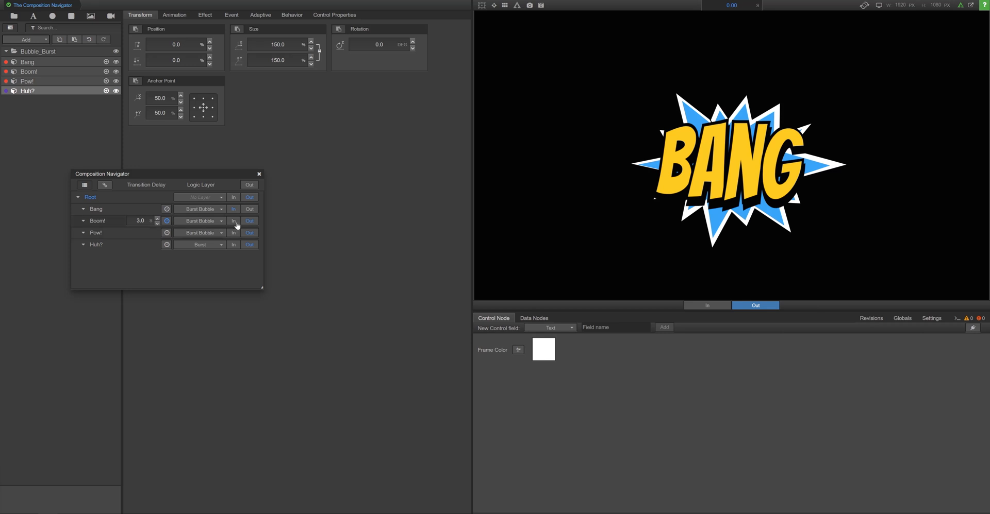
left_click(233, 221)
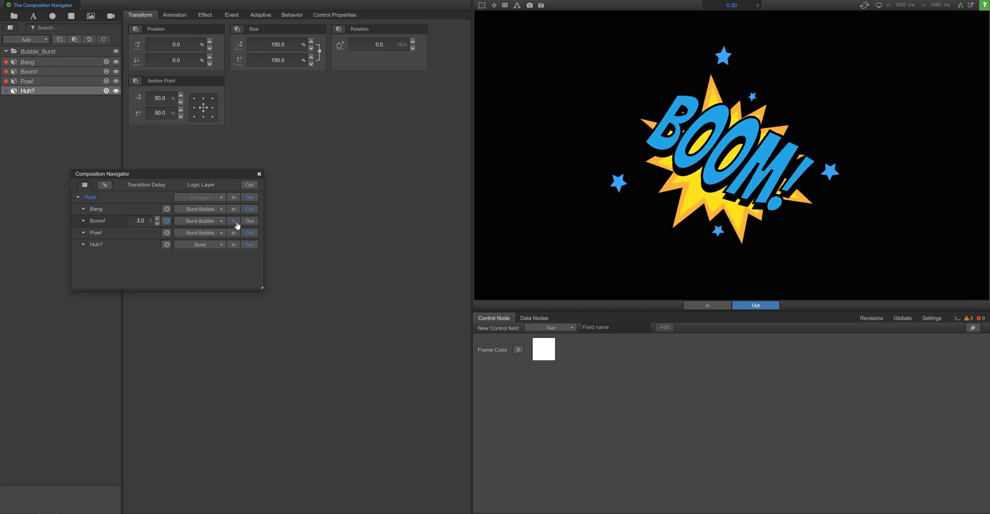
mouse_move(83, 185)
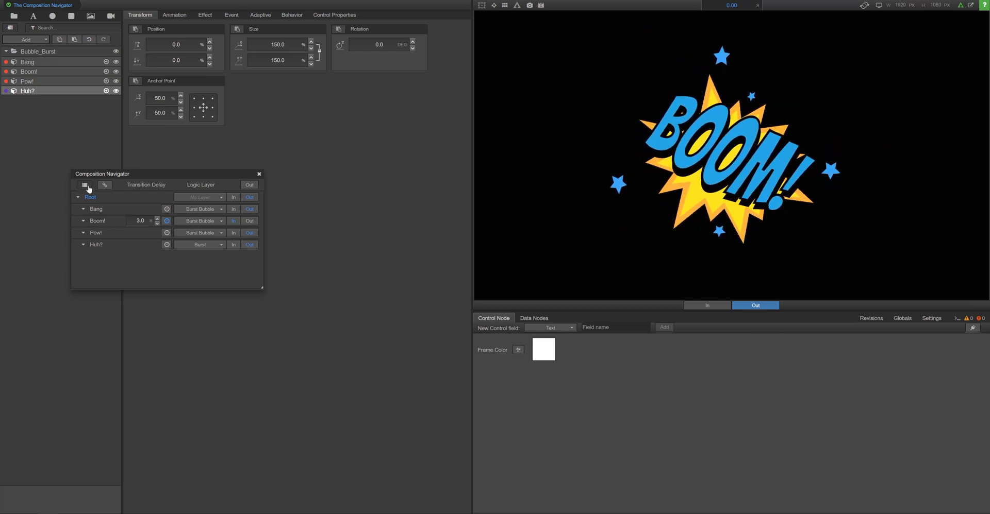
Reposition and close the Composition Navigator, leaving Boom! playing.
left_click(104, 185)
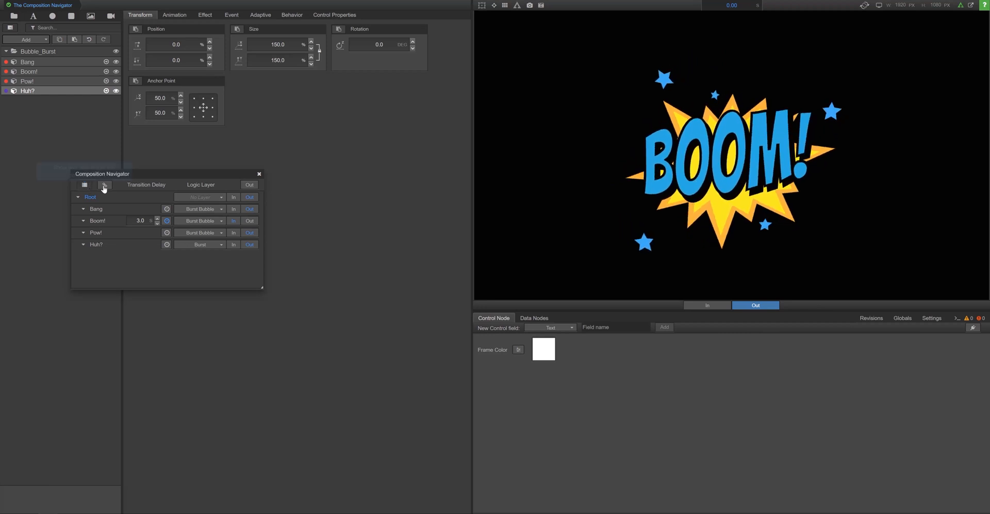
mouse_move(105, 185)
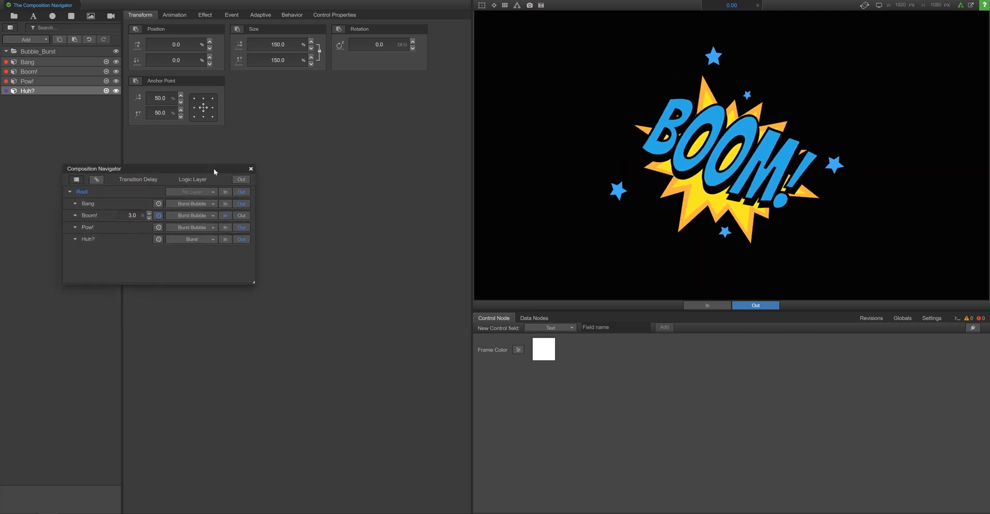
left_click(250, 169)
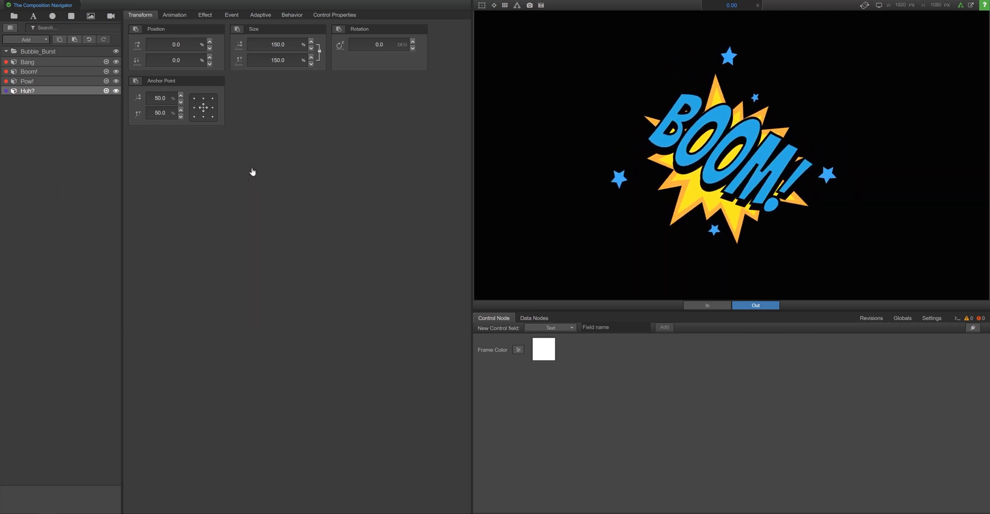